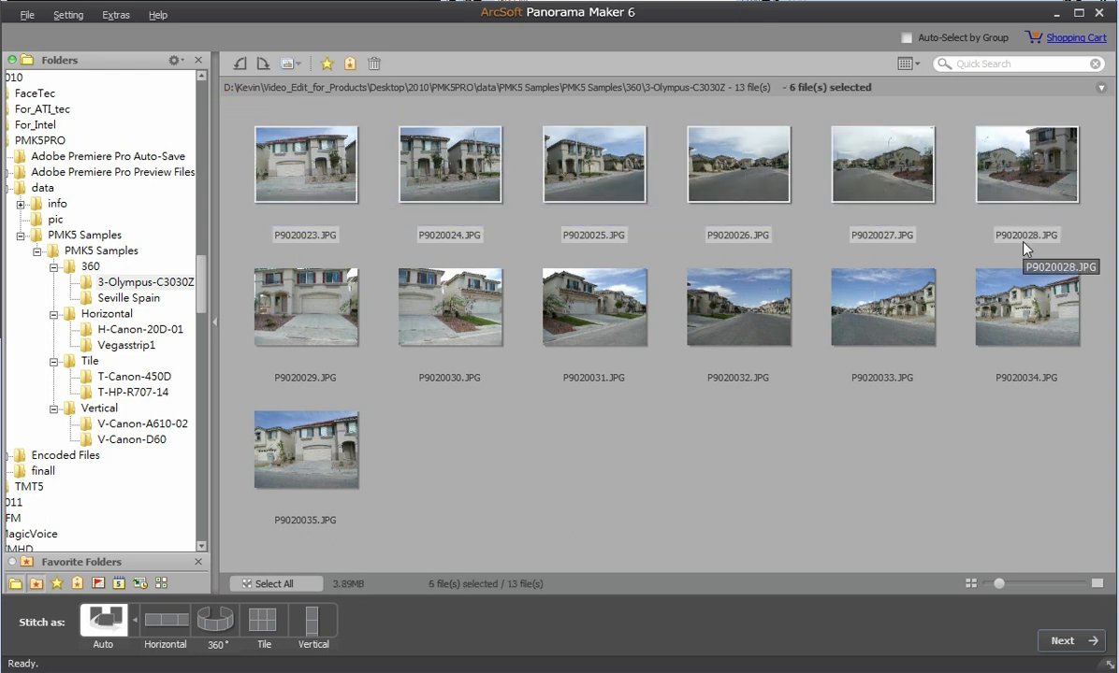
{"action": "mouse_move", "coordinate": [944, 89]}
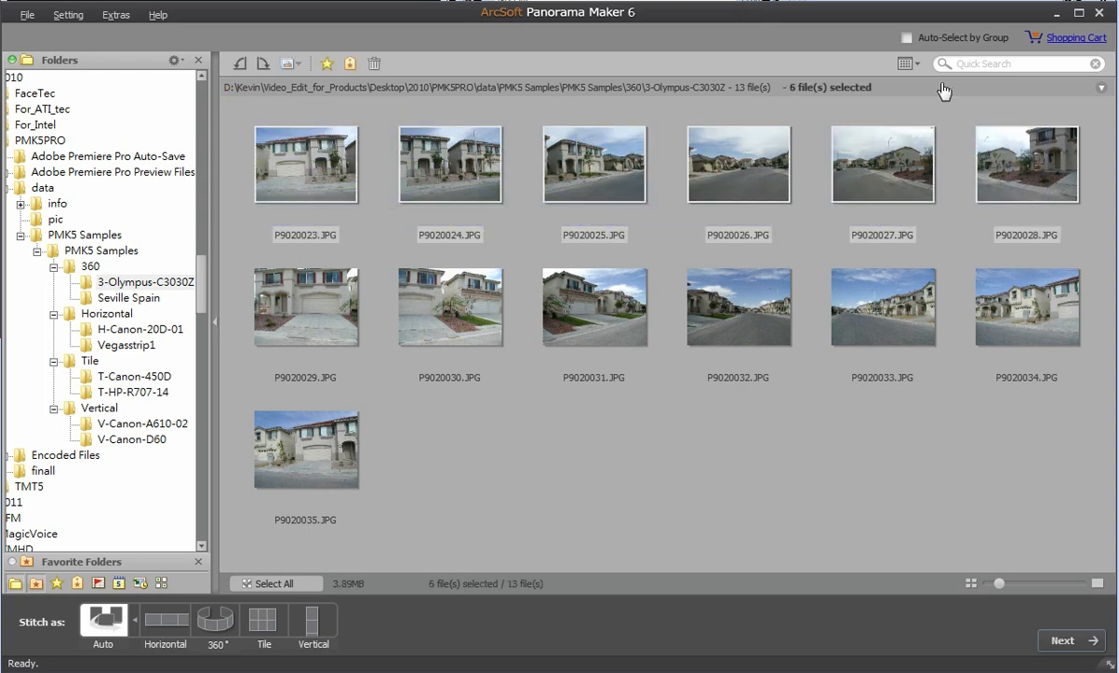
Turn on Auto-Select by Group to select the related street photos automatically.
{"action": "left_click", "coordinate": [907, 37]}
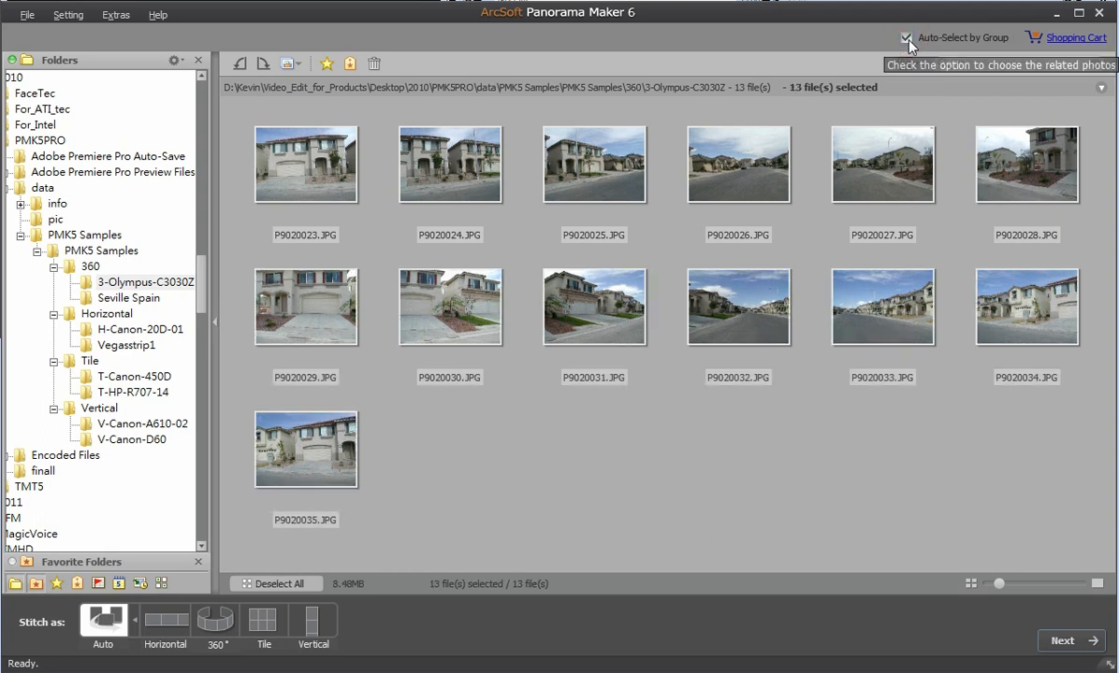
{"action": "mouse_move", "coordinate": [716, 441]}
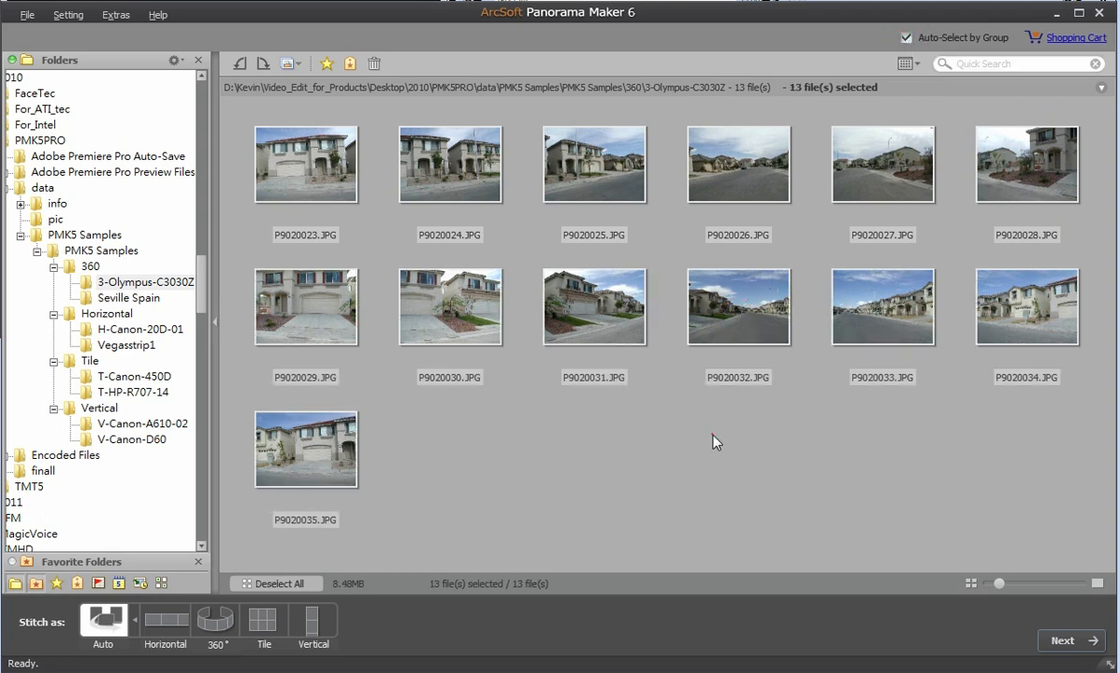
{"action": "mouse_move", "coordinate": [735, 419]}
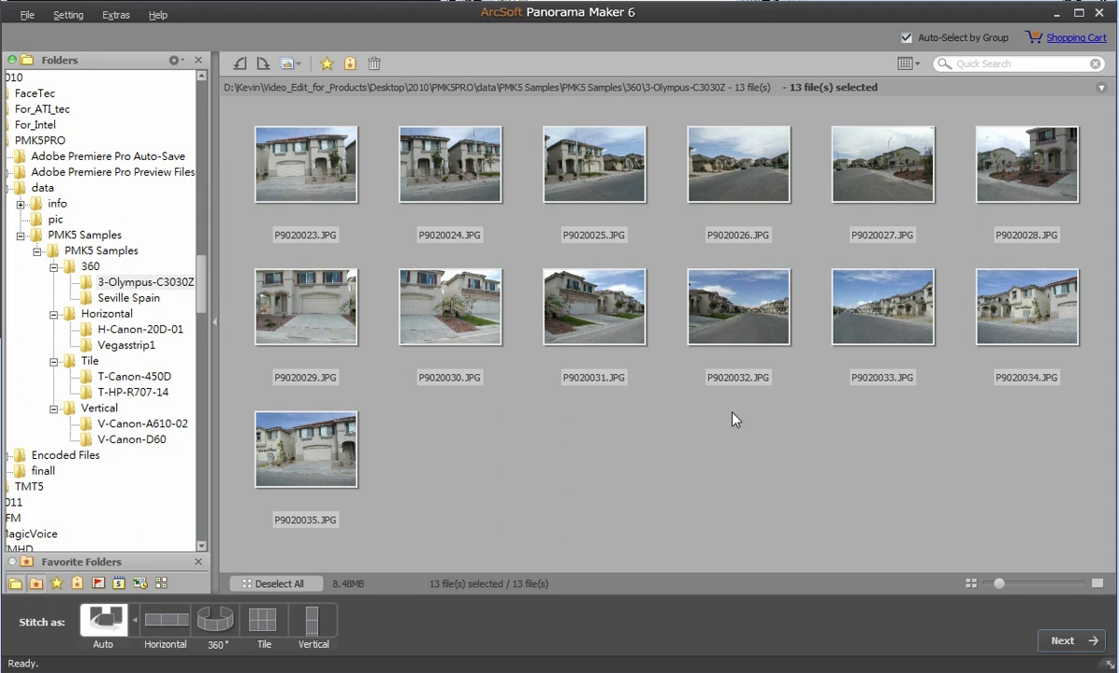
{"action": "mouse_move", "coordinate": [717, 377]}
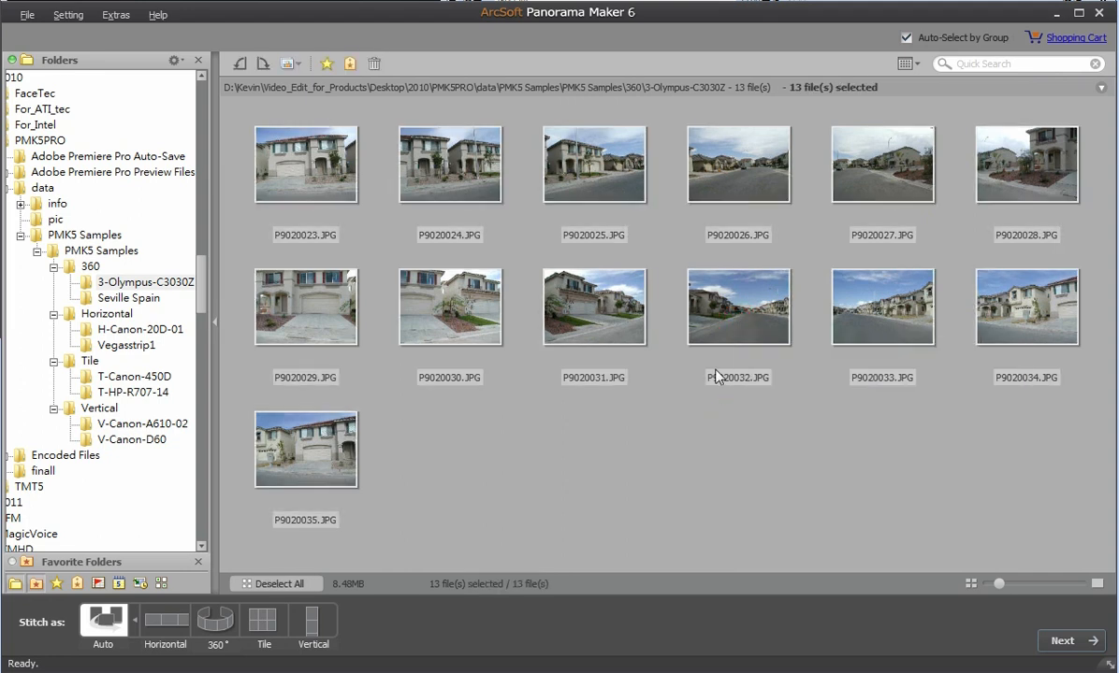
{"action": "mouse_move", "coordinate": [700, 444]}
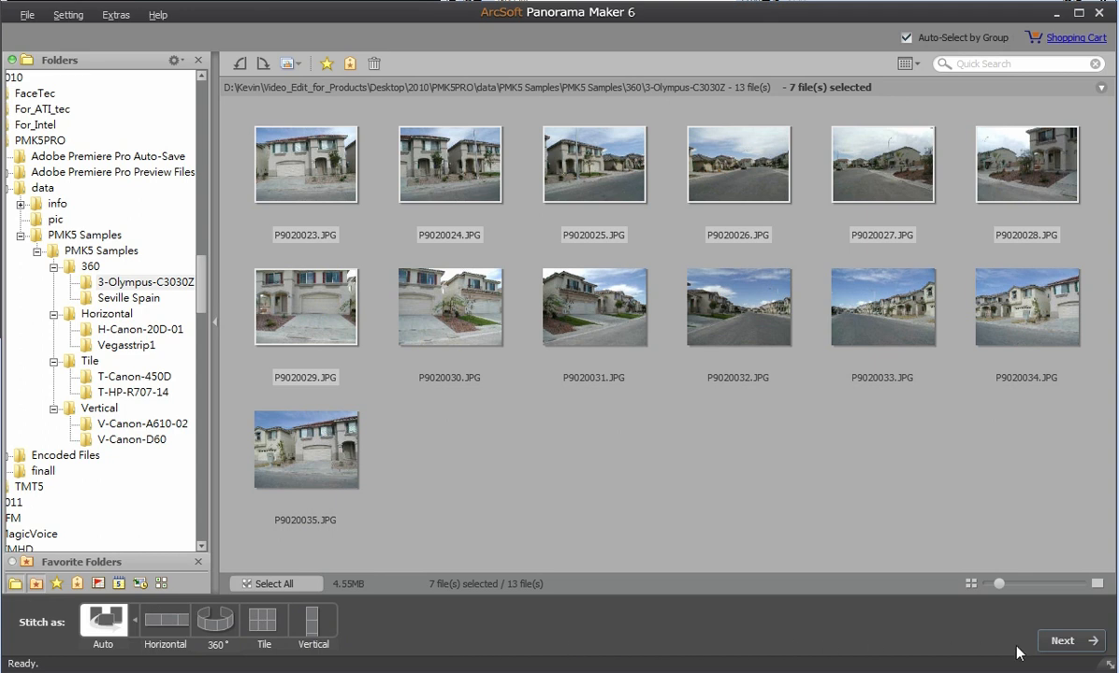
Run Auto stitch on the selected street photos to produce the panorama.
{"action": "left_click", "coordinate": [1070, 640]}
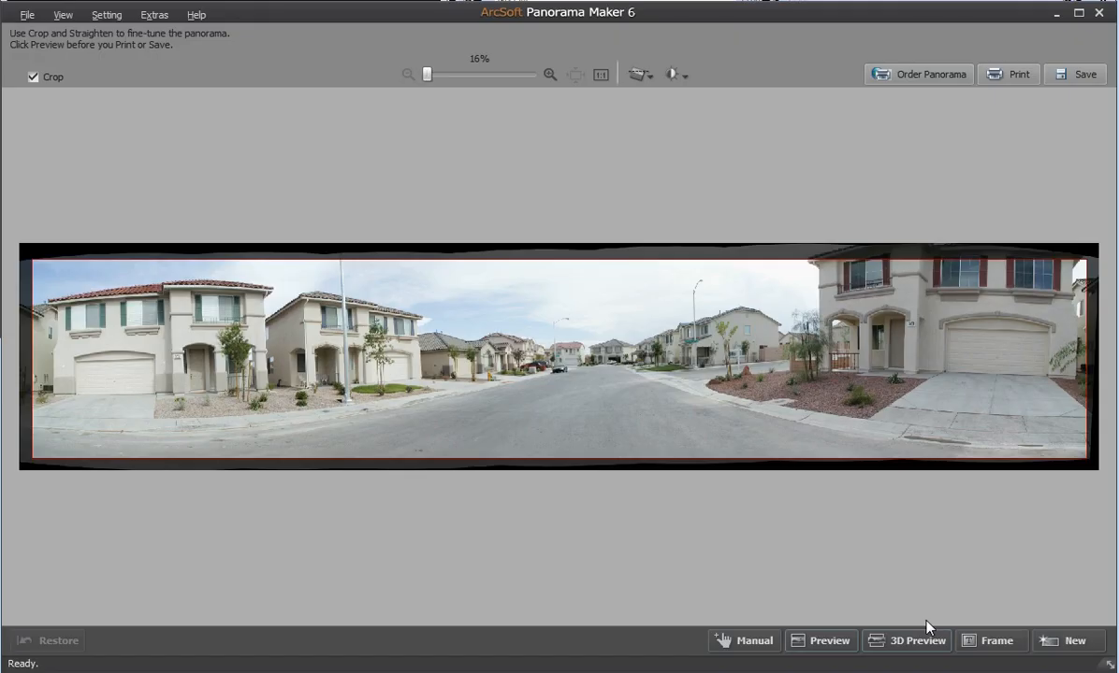
{"action": "left_click", "coordinate": [926, 635]}
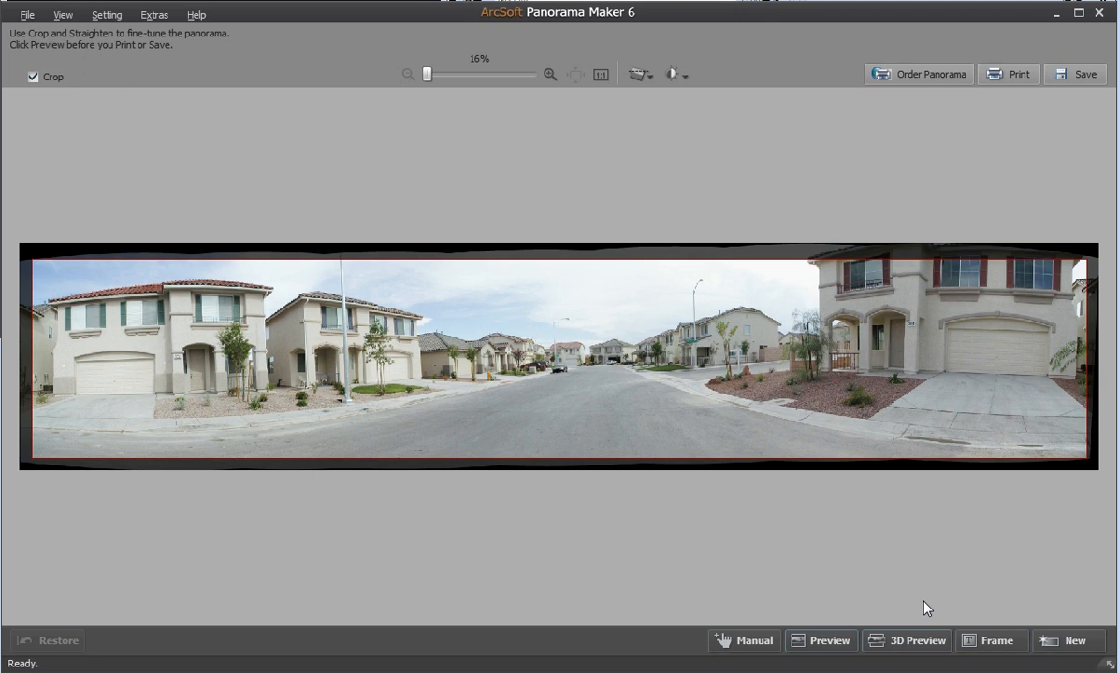
{"action": "mouse_move", "coordinate": [1085, 111]}
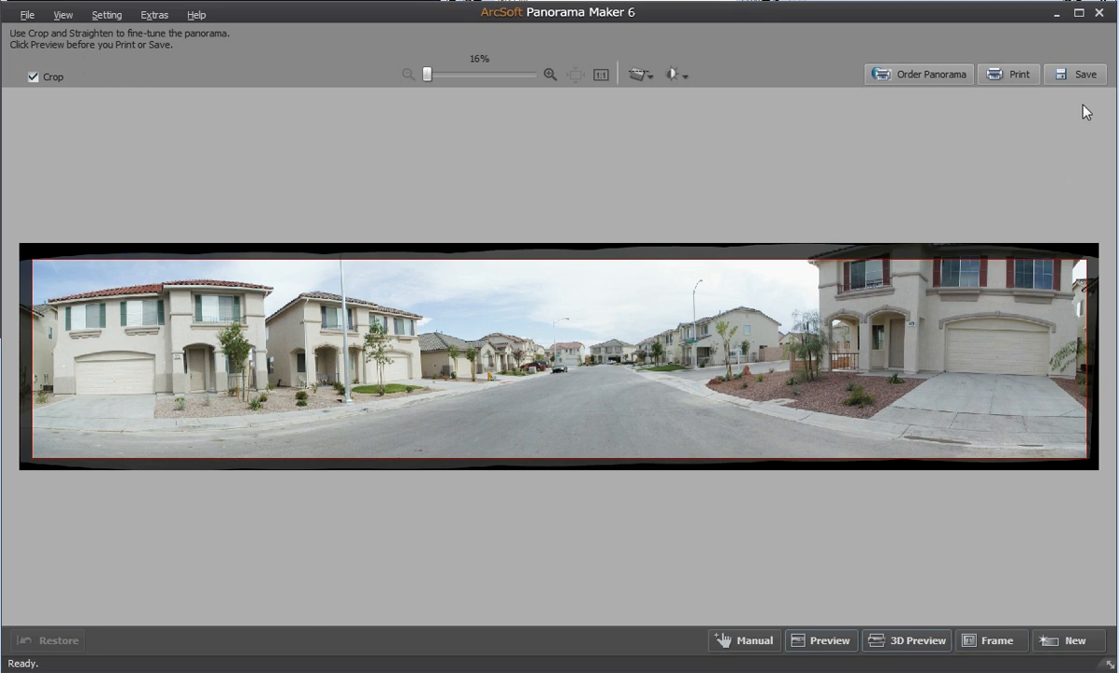
Save the panorama as MPO file 'Panorama 3' in the Pictures folder.
{"action": "left_click", "coordinate": [1085, 74]}
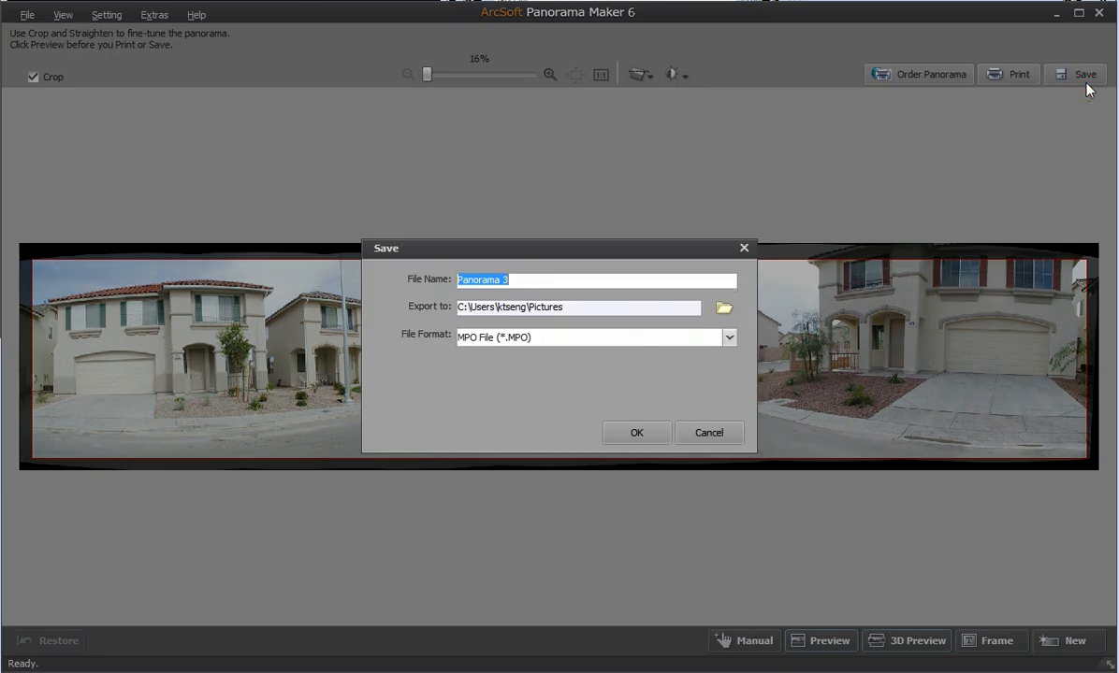
{"action": "mouse_move", "coordinate": [737, 345]}
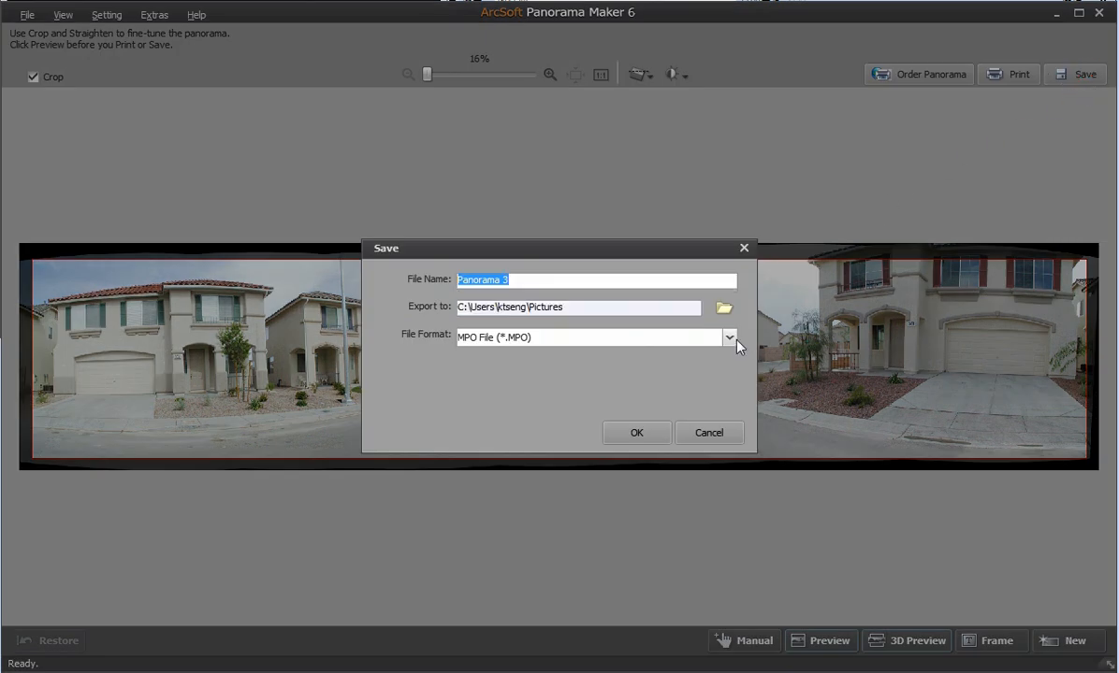
{"action": "left_click", "coordinate": [728, 336]}
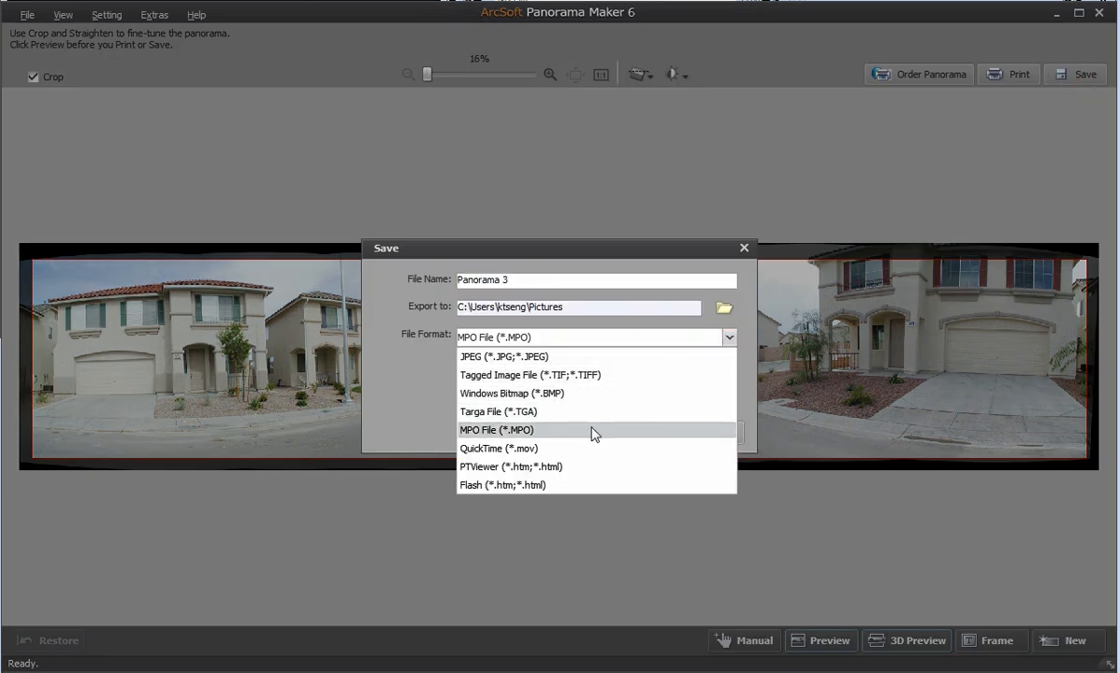
{"action": "mouse_move", "coordinate": [593, 434]}
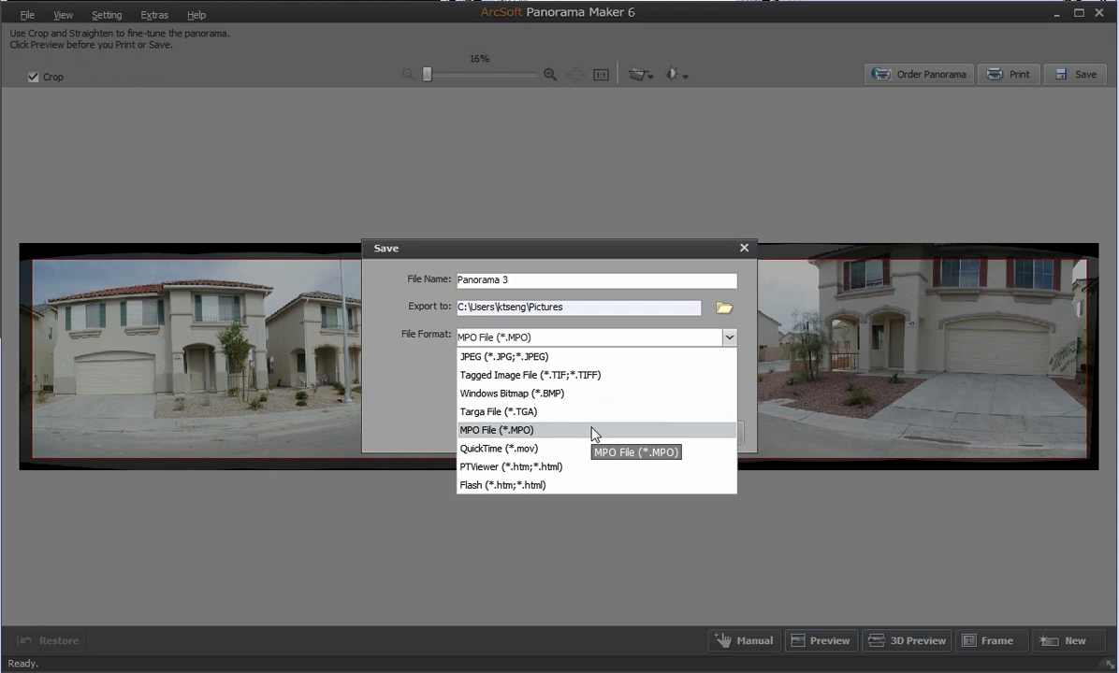
{"action": "left_click", "coordinate": [506, 430]}
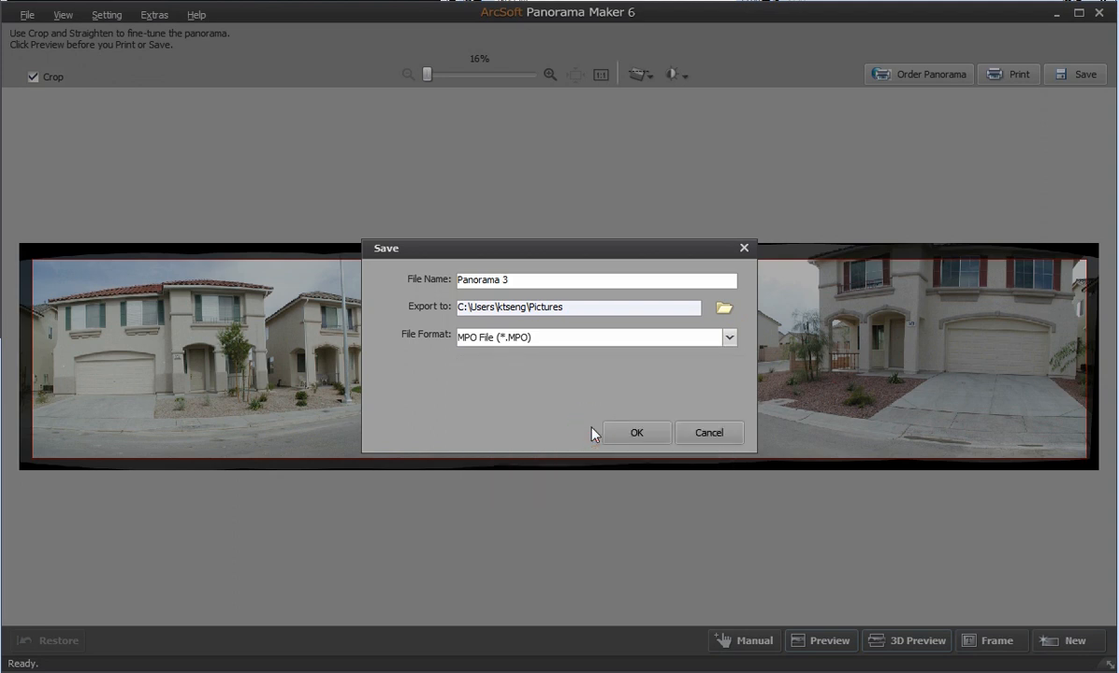
{"action": "left_click", "coordinate": [636, 433]}
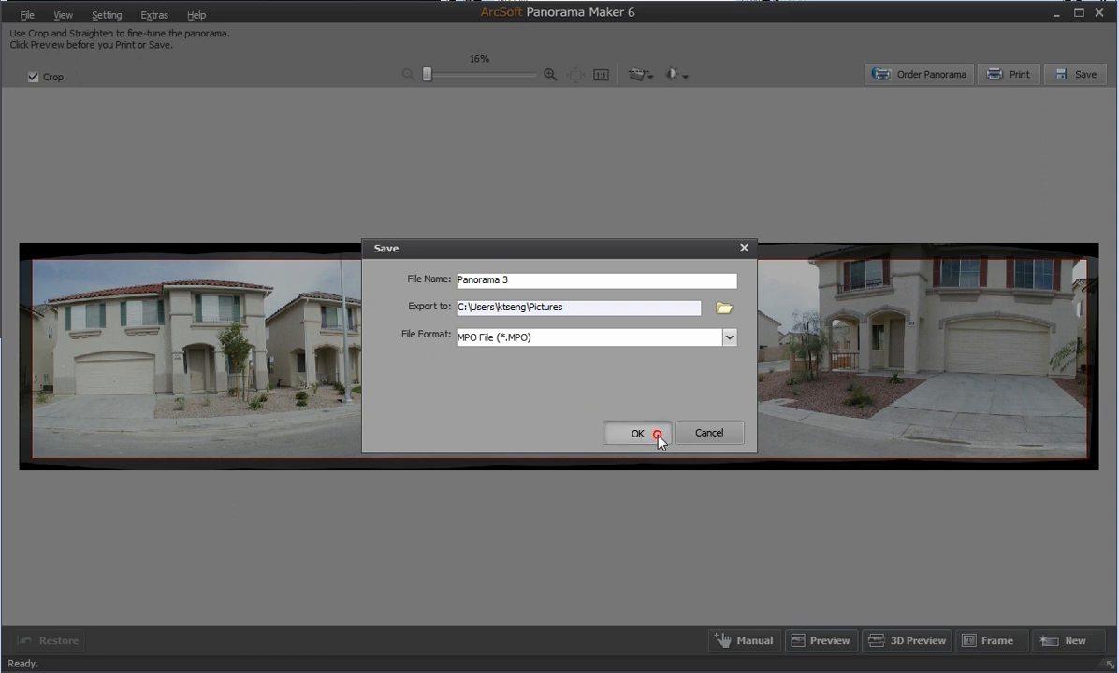
{"action": "left_click", "coordinate": [638, 433]}
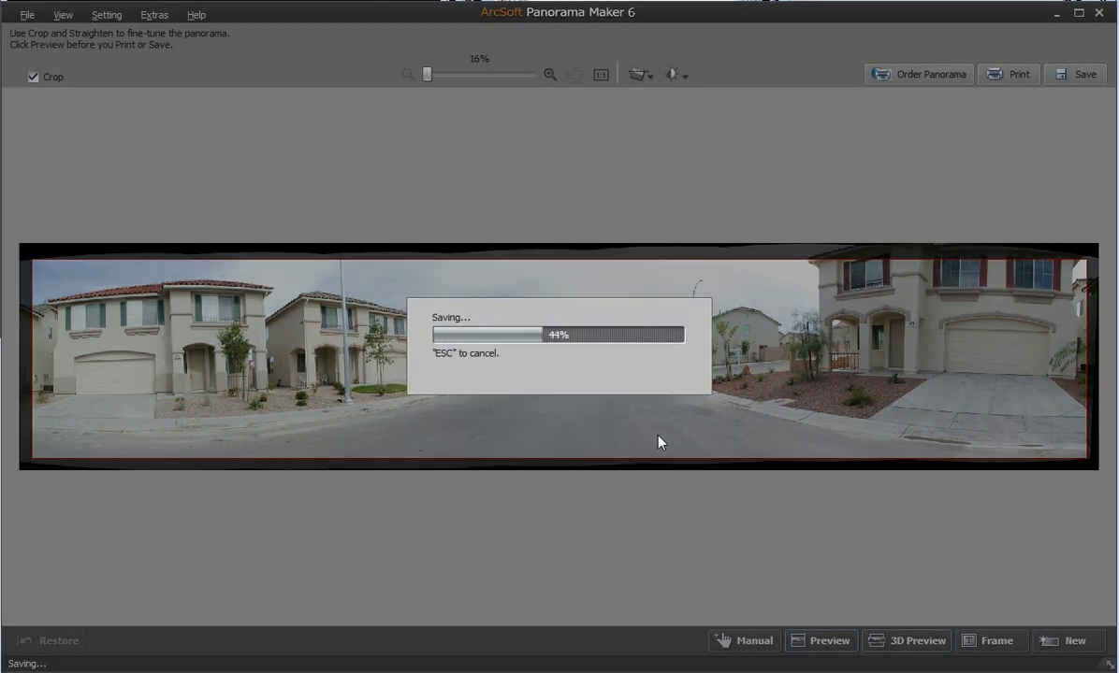